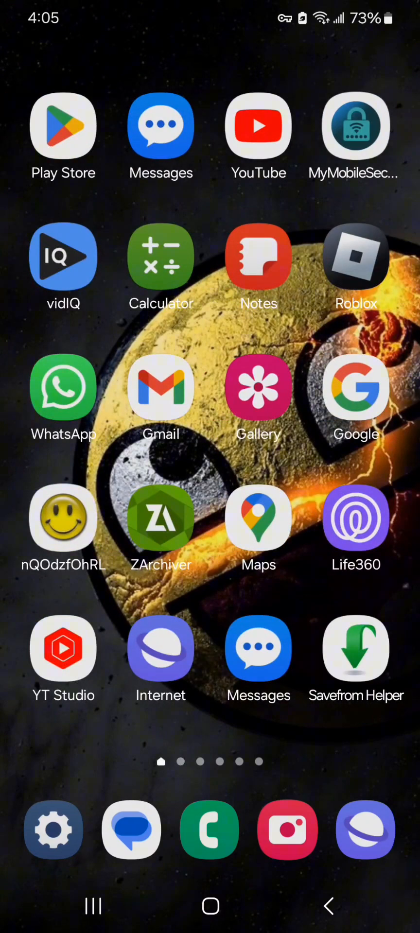
Swipe through the home screen app pages and open the angel-and-devil emoji image
left_click(258, 126)
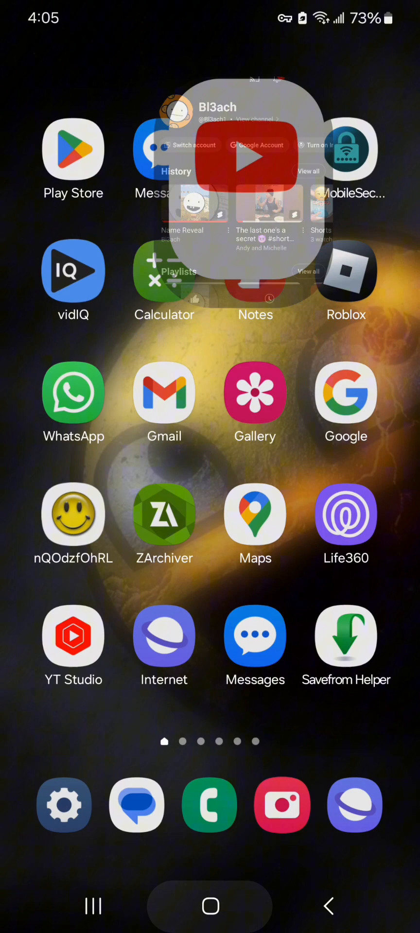
scroll("left", 3)
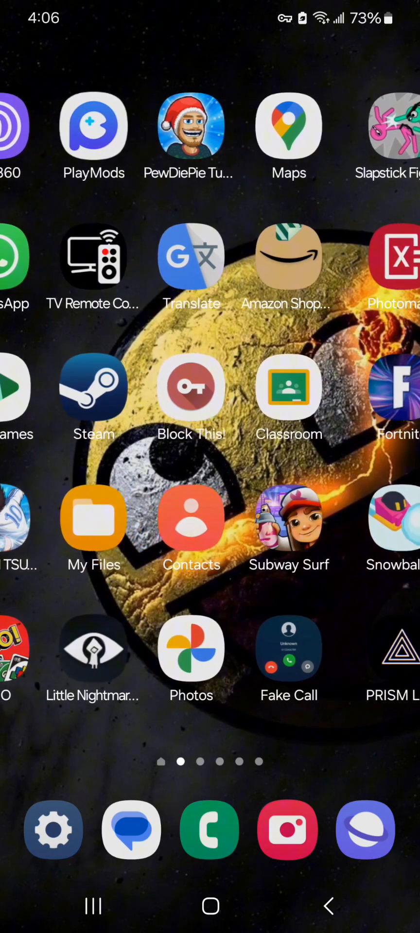
scroll("left", 3)
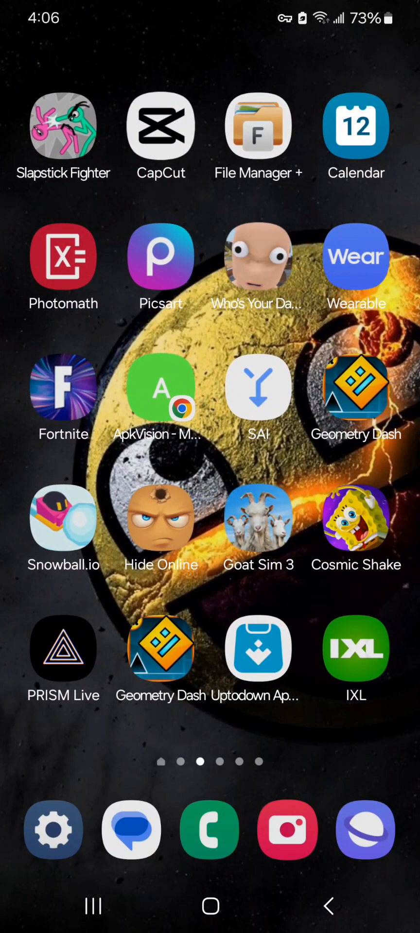
scroll("left", 3)
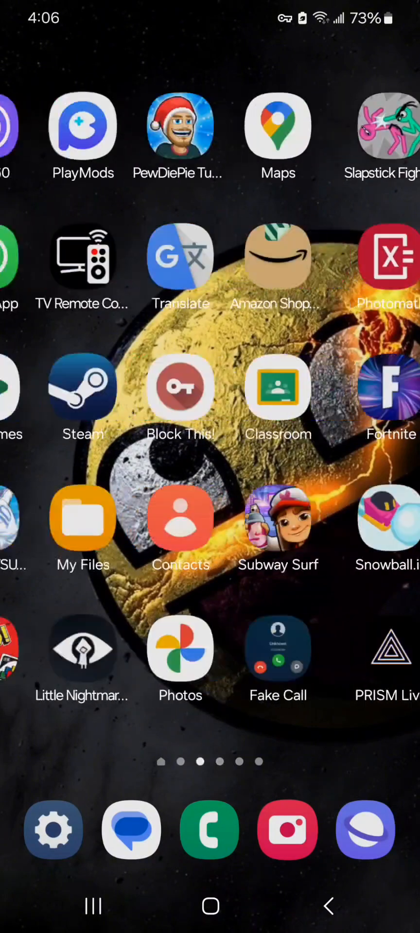
scroll("left", 3)
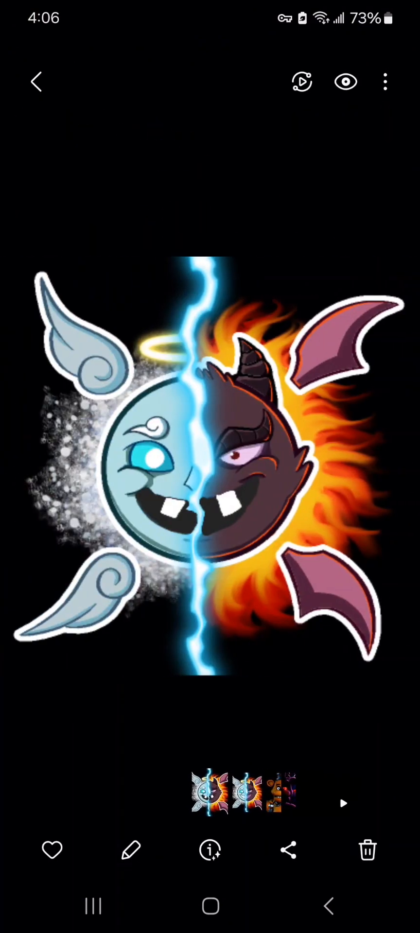
Back out to Gallery's Recent album, then return to the home screen
left_click(36, 82)
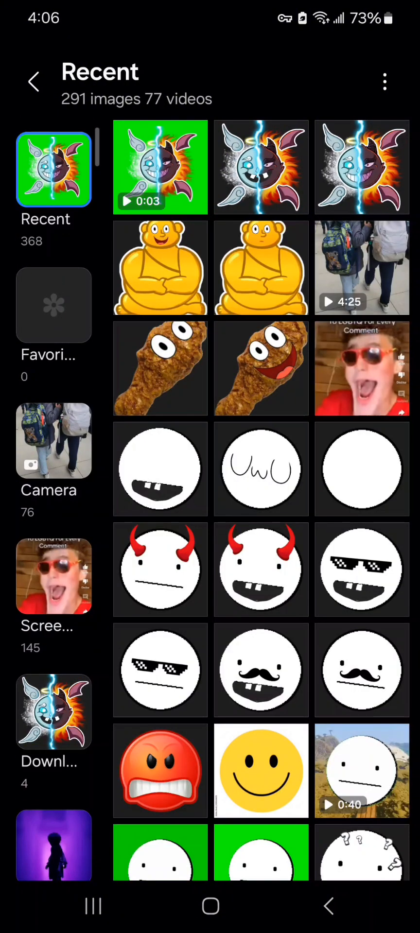
left_click(159, 167)
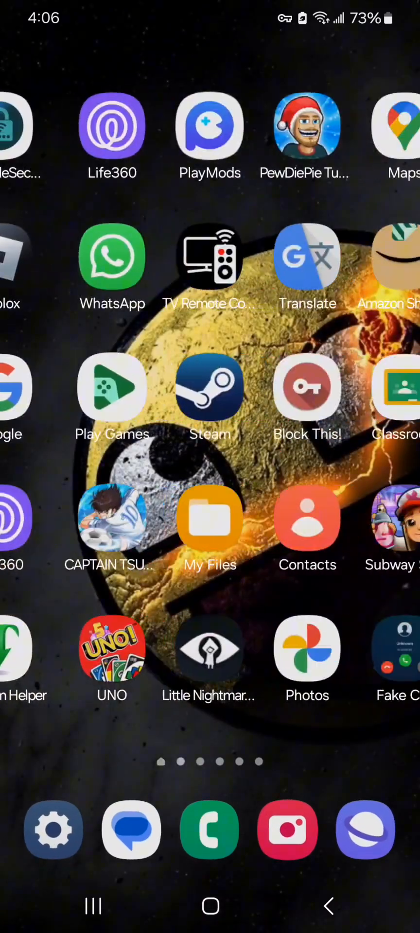
Swipe to the third home screen page and launch CapCut
scroll("left", 3)
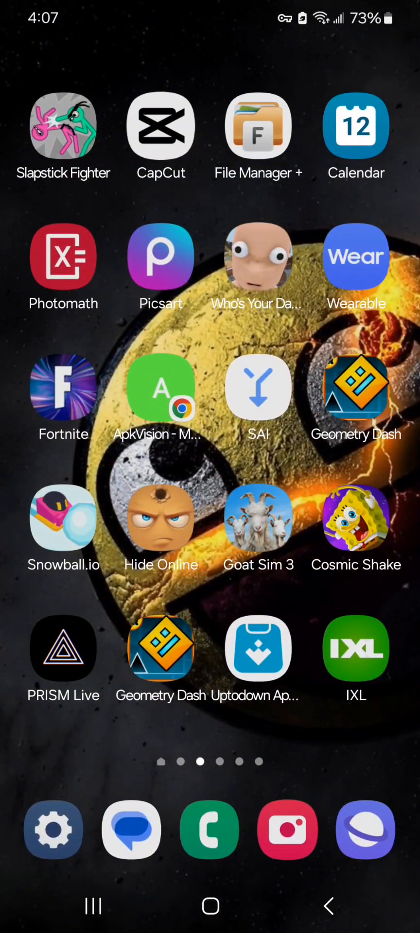
left_click(63, 648)
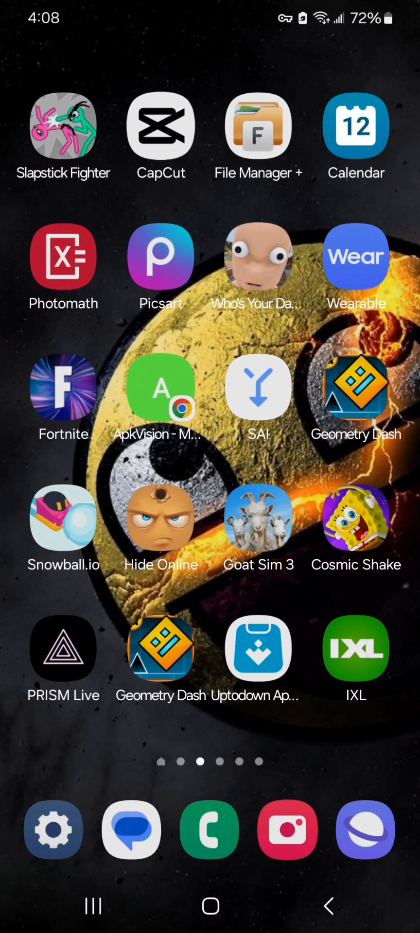
left_click(160, 125)
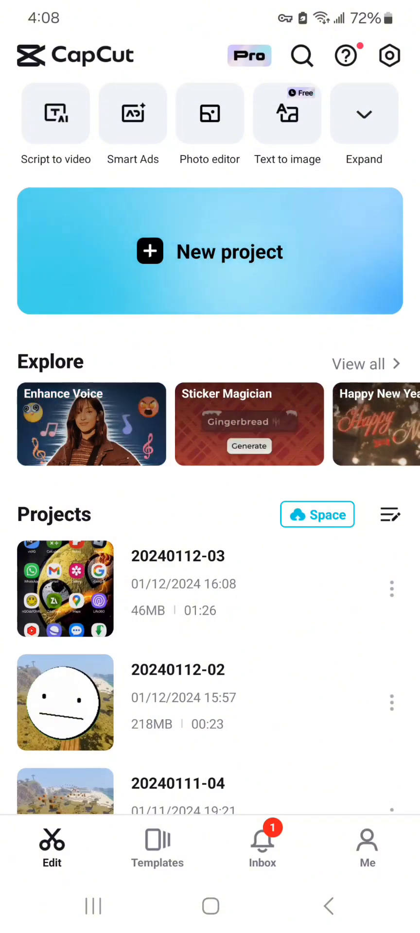
Create a new project from the 00:20 Minecraft video
left_click(209, 251)
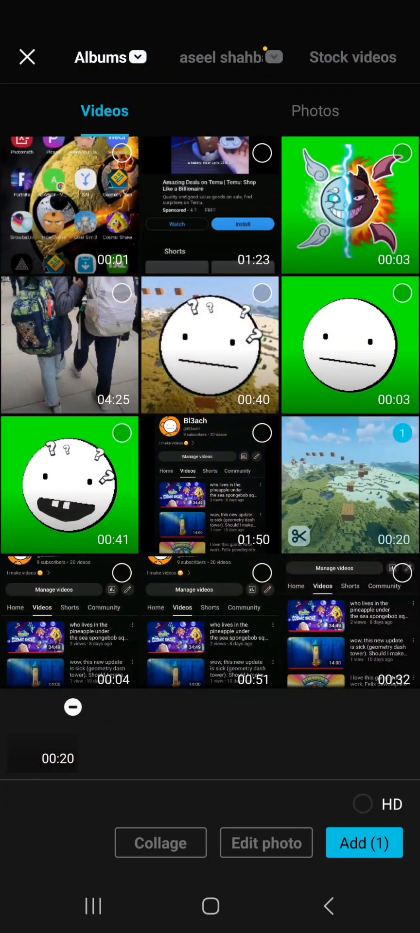
left_click(363, 842)
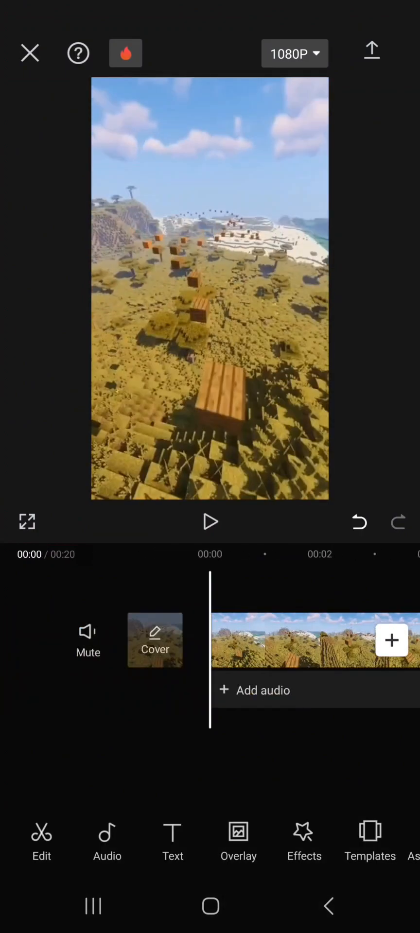
Preview the green-screen angel-and-devil clip and add it as an overlay
left_click(238, 839)
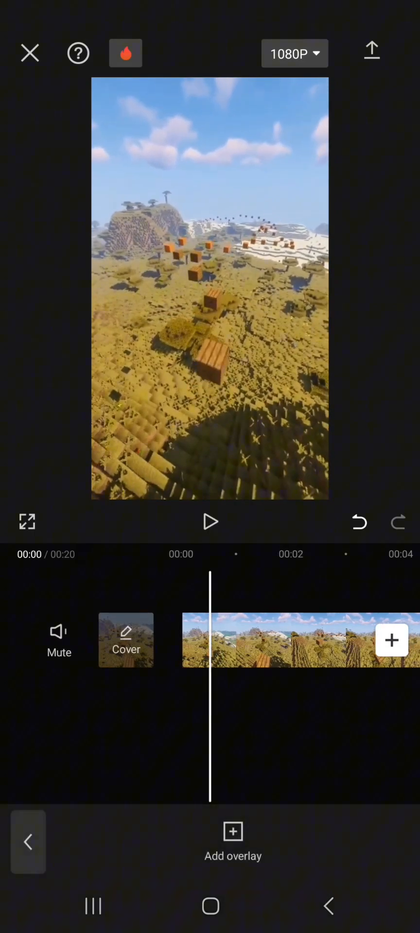
left_click(232, 840)
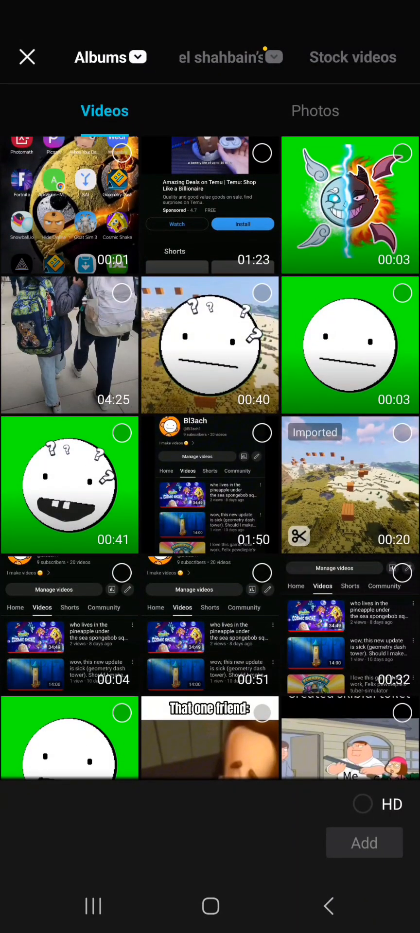
left_click(349, 205)
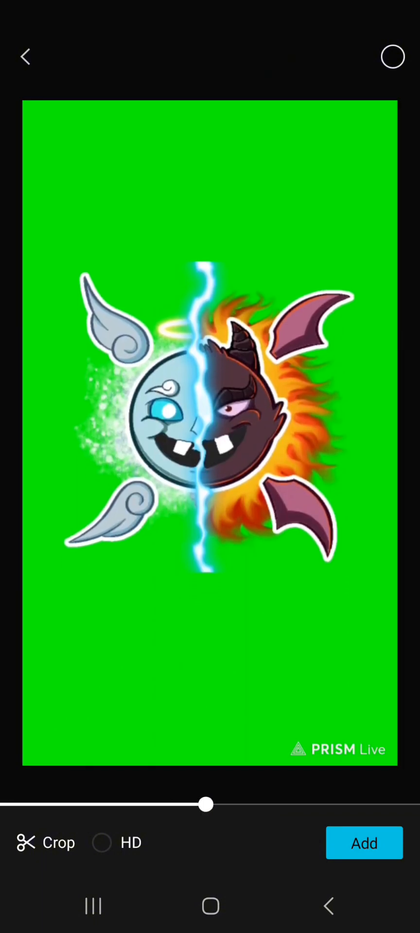
left_click(364, 843)
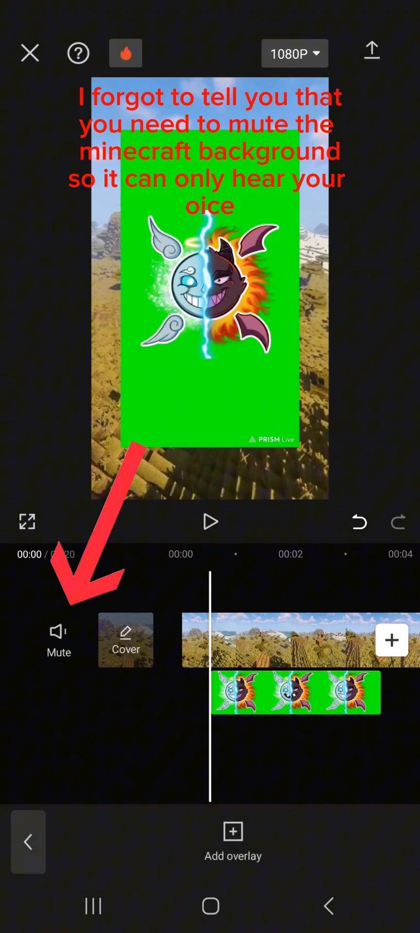
Scale the overlay to full frame, trim the Minecraft clip to 3.1s, and reselect the overlay
left_click(295, 692)
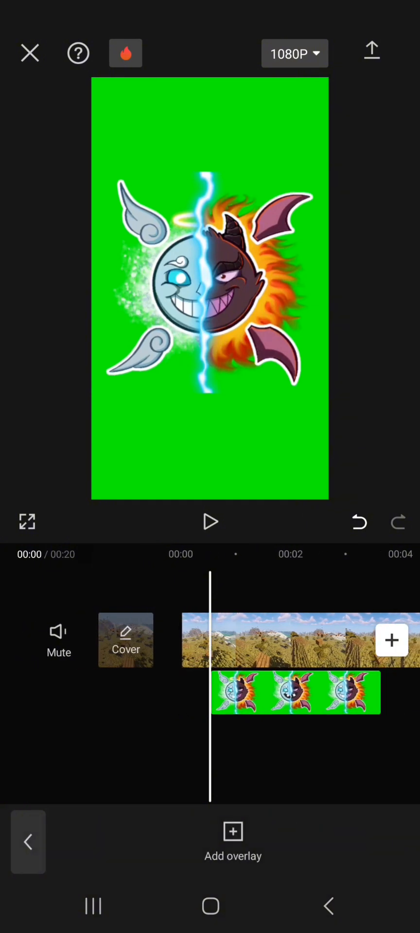
left_click(295, 691)
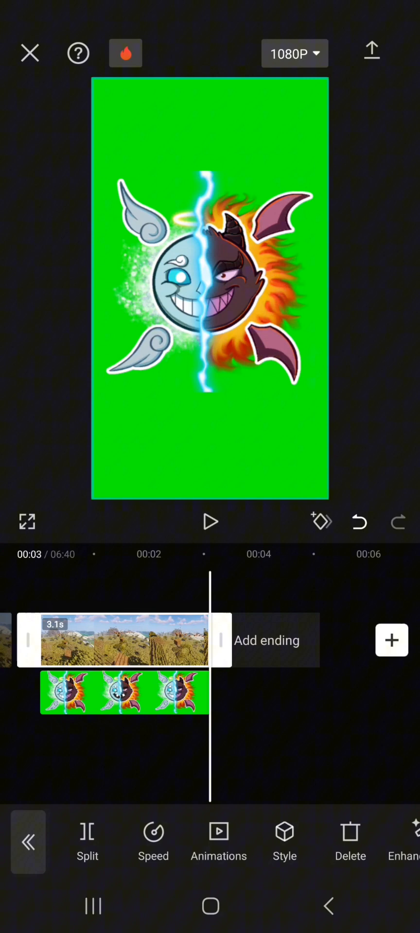
left_click(210, 521)
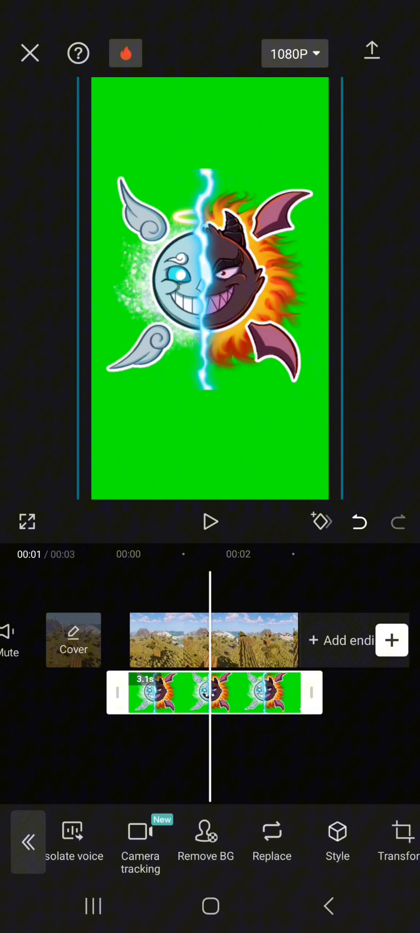
Open Chroma key on the overlay, sample the green color, and select Intensity
scroll("left", 3)
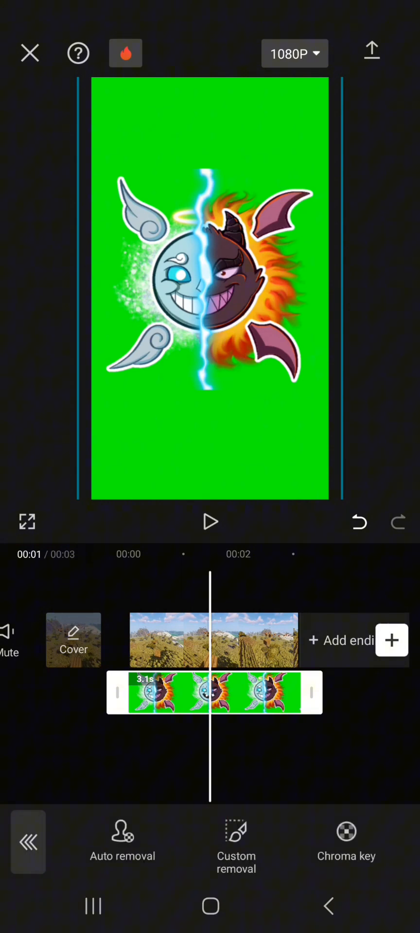
left_click(345, 839)
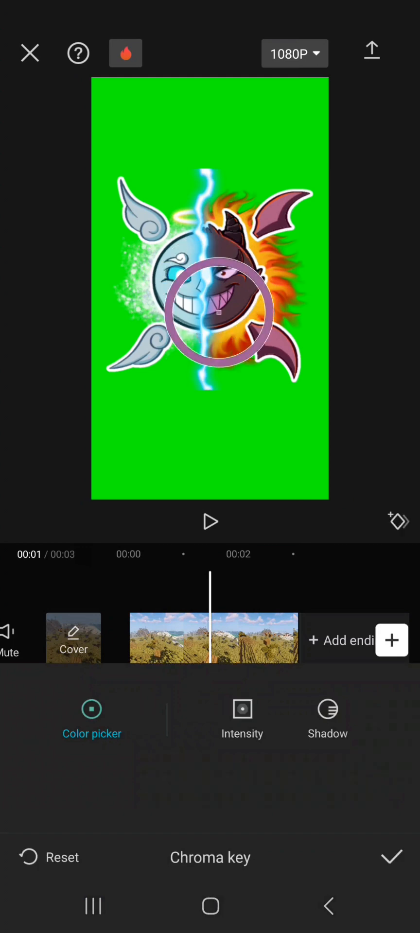
left_click_drag(217, 312, 242, 444)
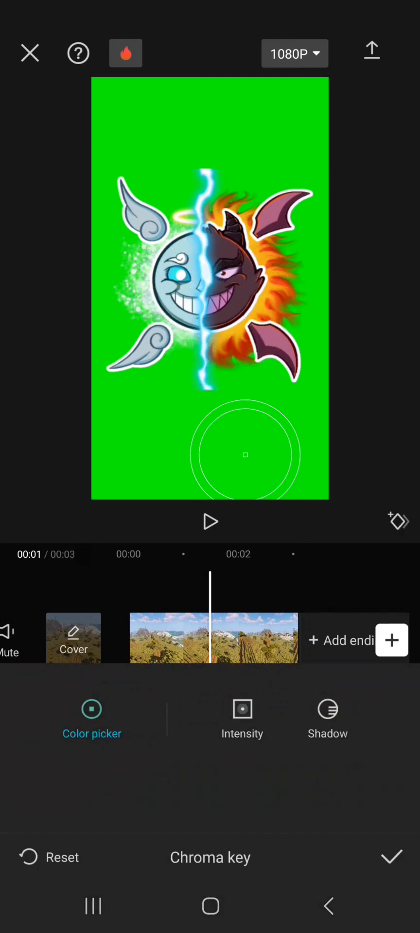
left_click(391, 856)
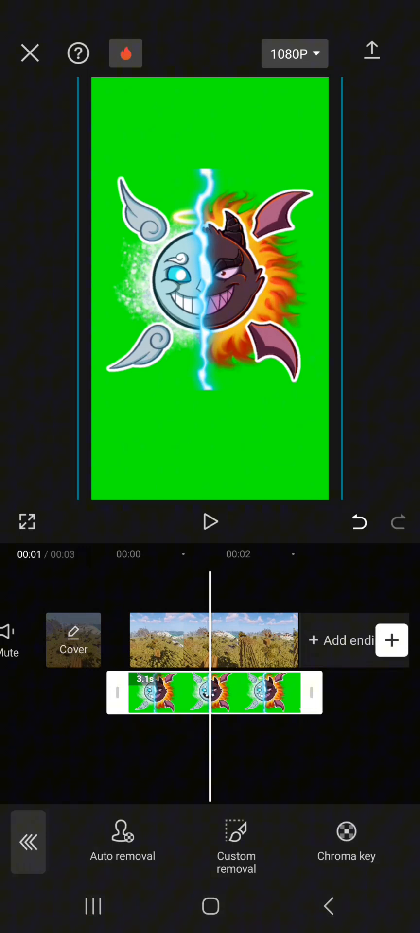
left_click(346, 838)
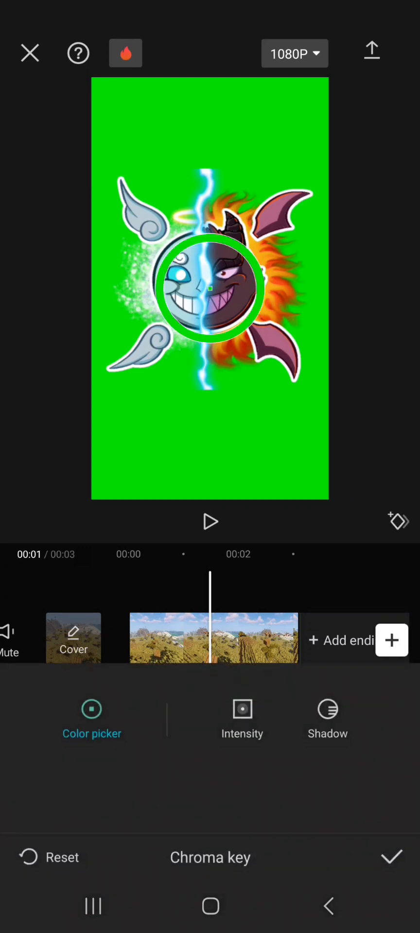
left_click(242, 707)
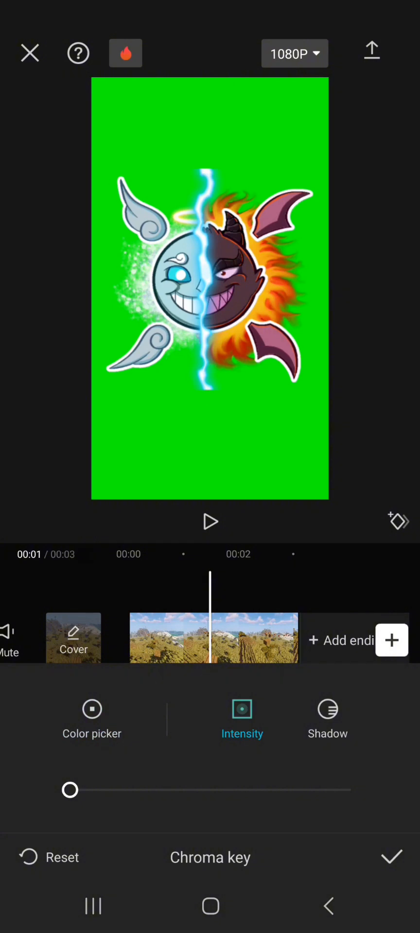
Set keying intensity to 20 and sweep the shadow slider between 0 and 100
left_click_drag(69, 790, 130, 789)
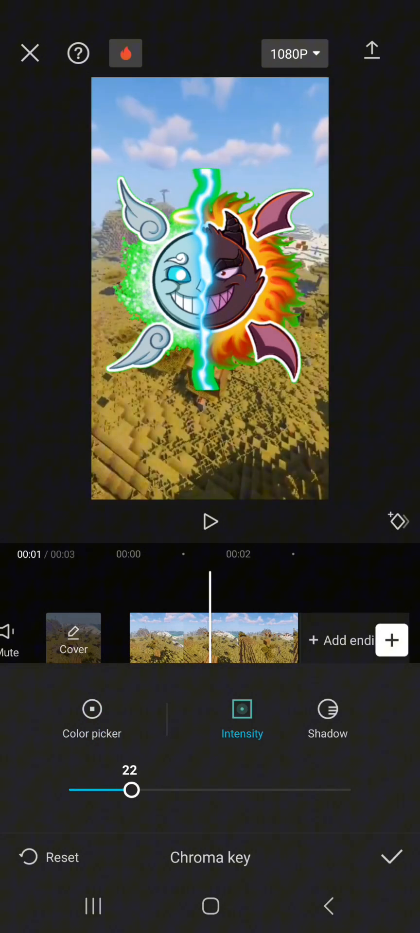
left_click_drag(130, 789, 125, 789)
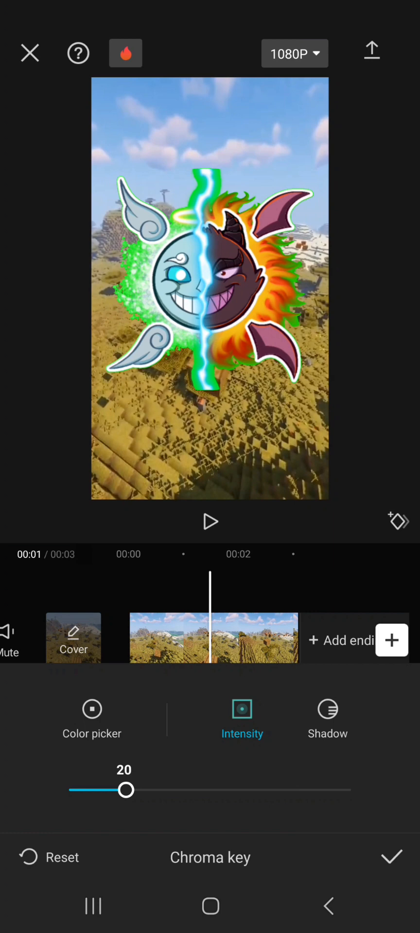
left_click(327, 708)
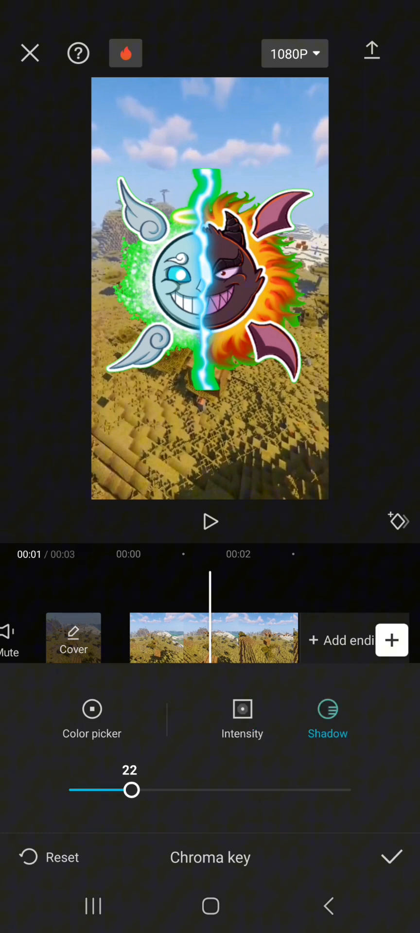
left_click_drag(130, 789, 186, 790)
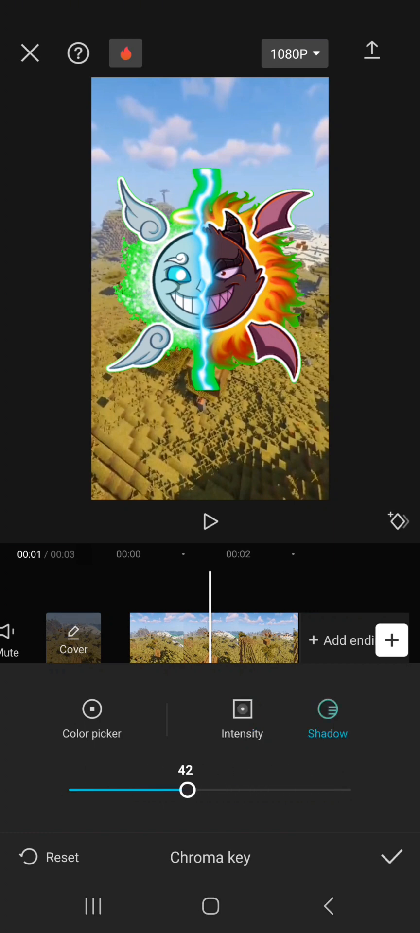
left_click_drag(187, 790, 69, 789)
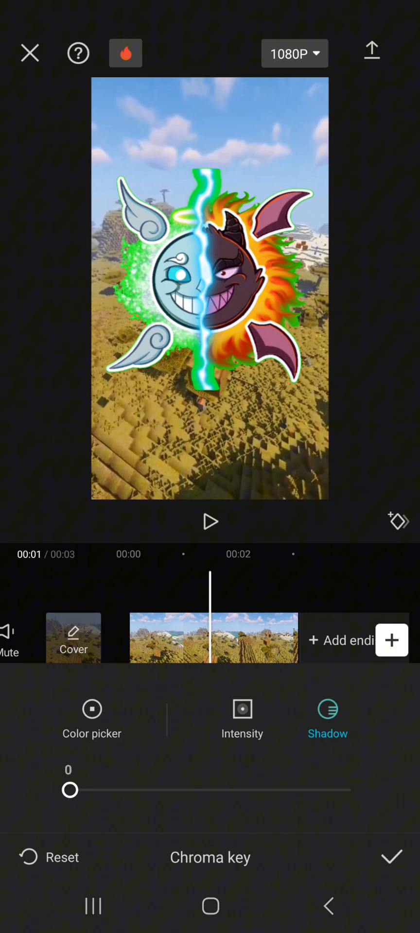
left_click_drag(70, 789, 350, 789)
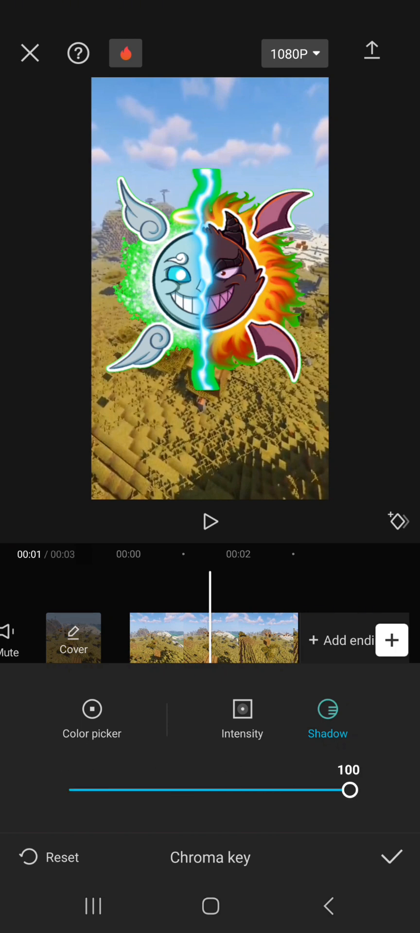
Fine-tune the shadow amount to 78 and apply the chroma key
left_click_drag(349, 789, 179, 789)
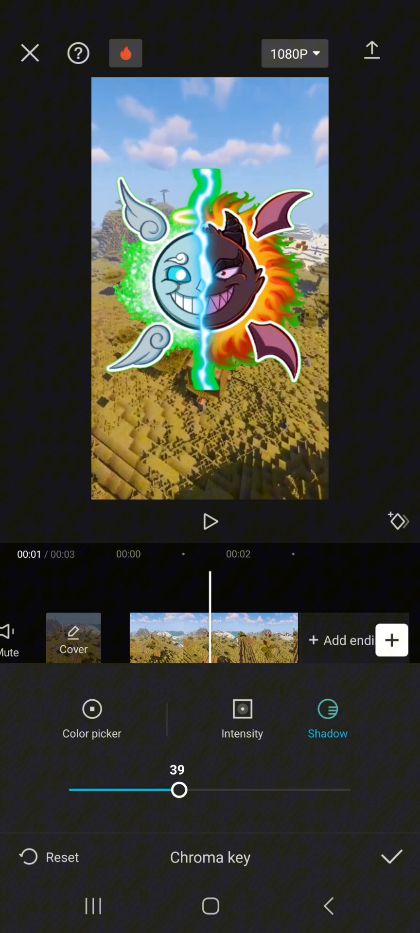
left_click_drag(178, 790, 187, 789)
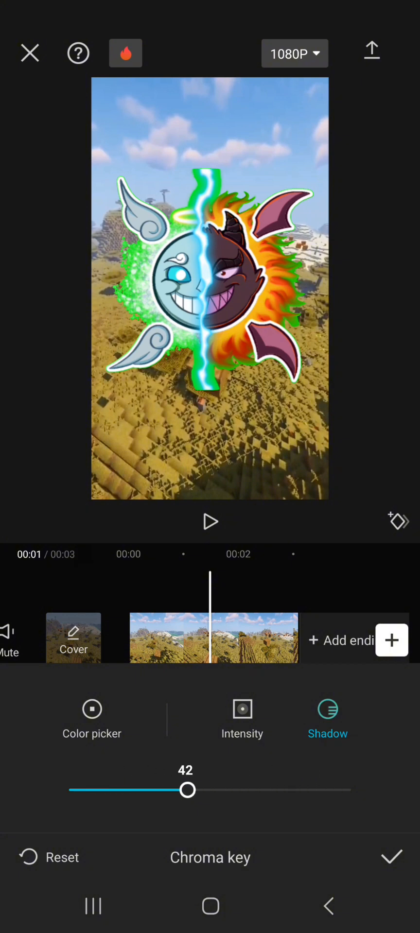
left_click_drag(187, 790, 93, 789)
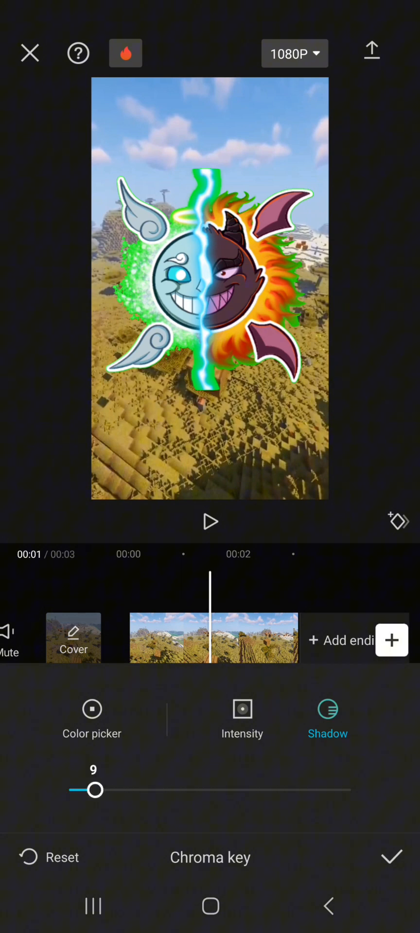
left_click_drag(94, 789, 80, 789)
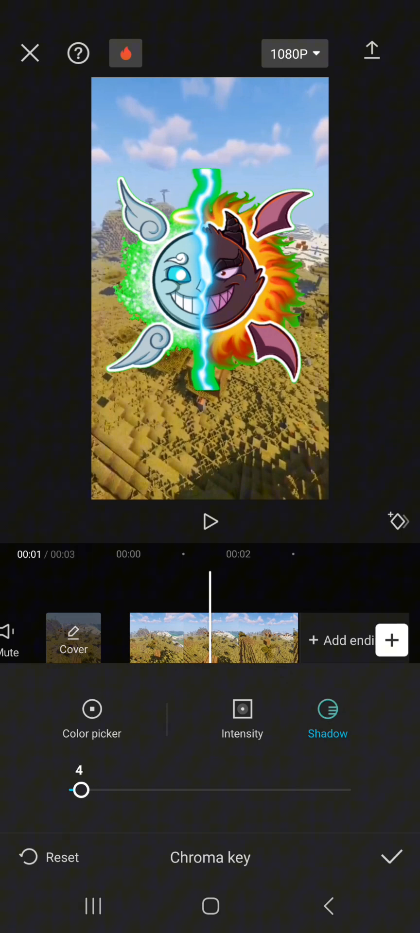
left_click_drag(80, 789, 143, 789)
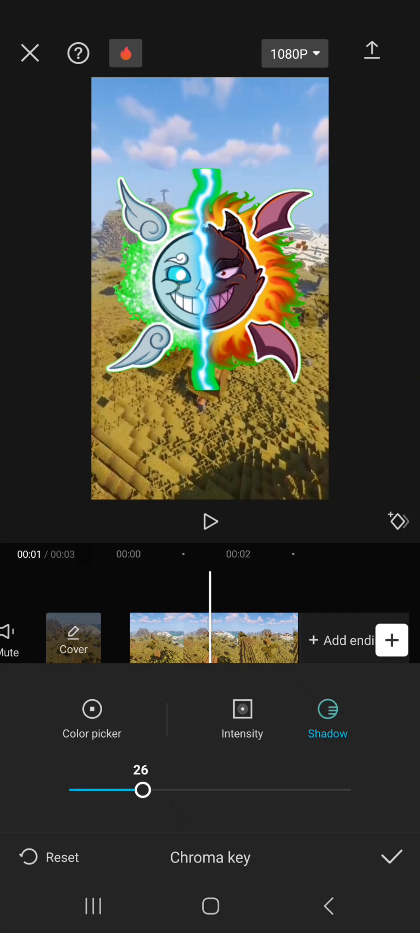
left_click_drag(143, 789, 288, 789)
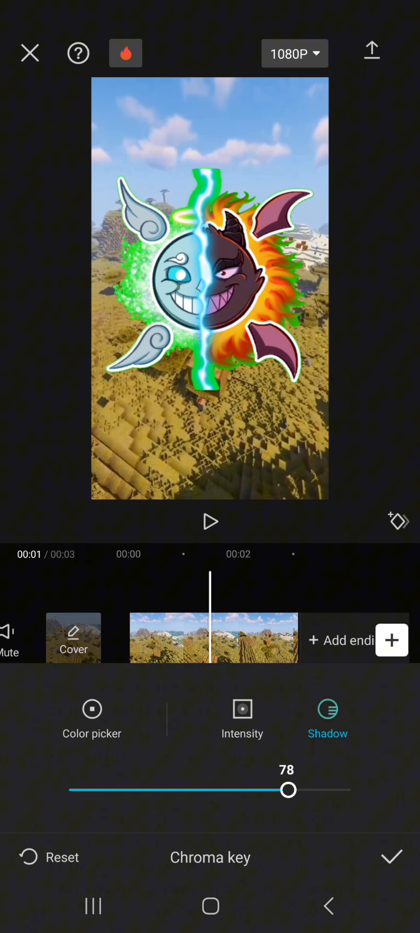
left_click(391, 856)
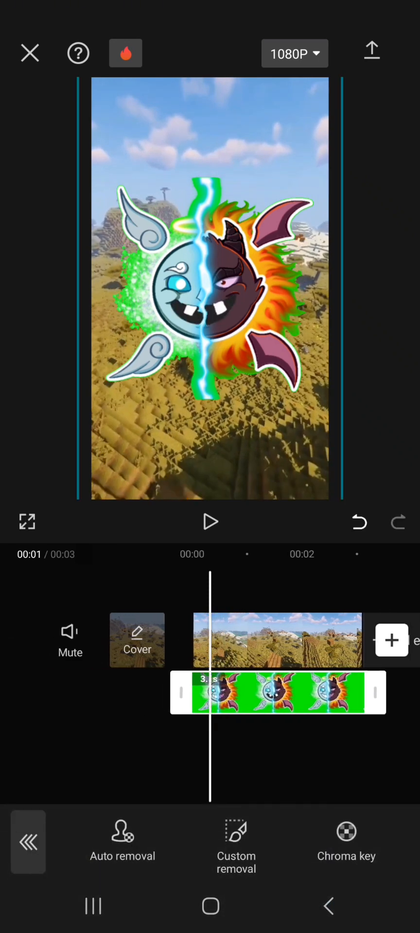
Review the background and overlay clips, then start exporting the video
left_click(209, 522)
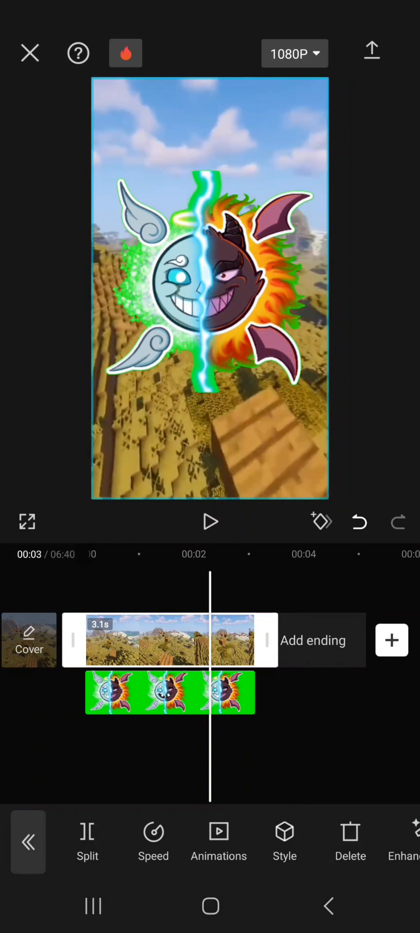
left_click(210, 521)
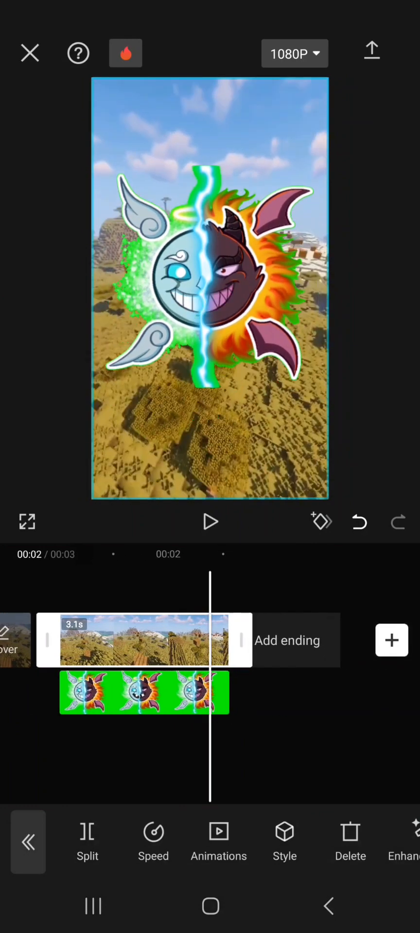
left_click(210, 522)
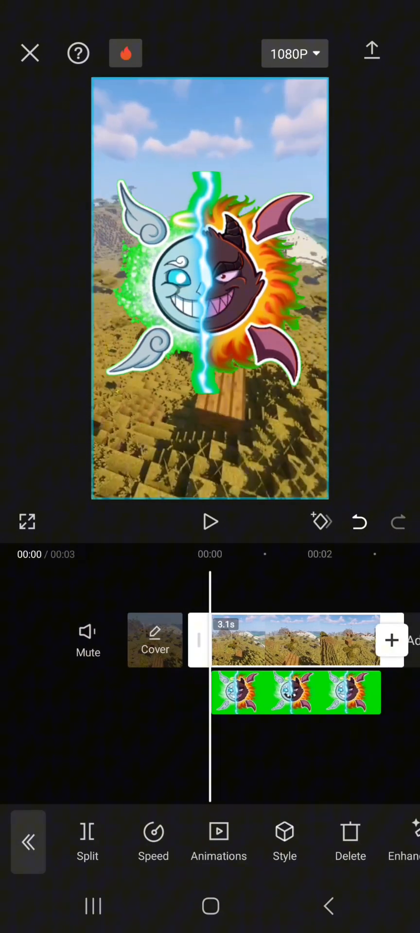
left_click(210, 522)
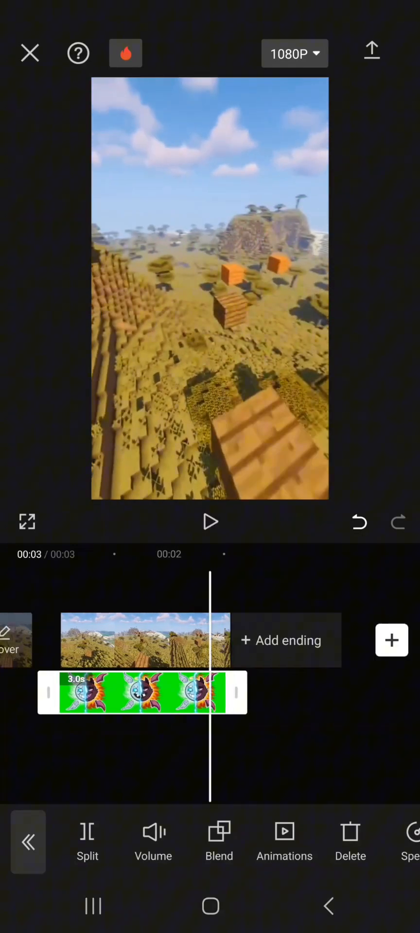
left_click(143, 691)
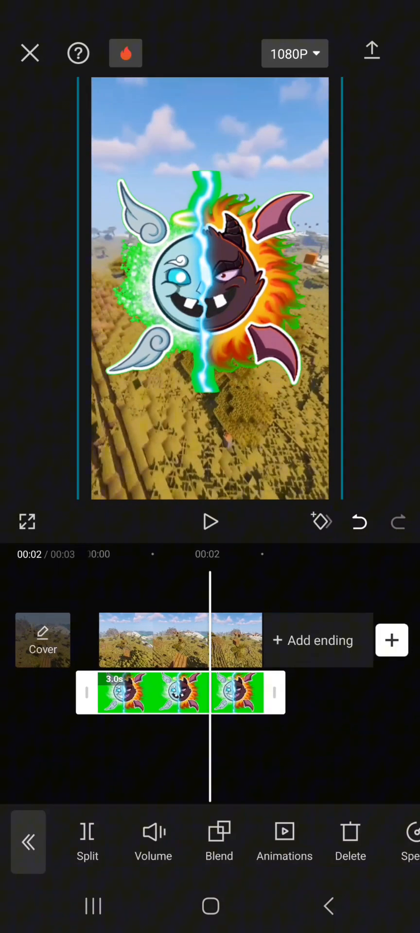
left_click(371, 50)
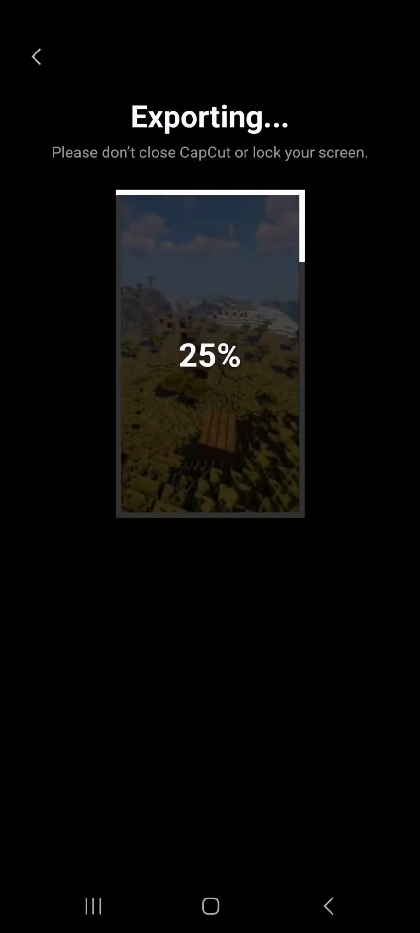